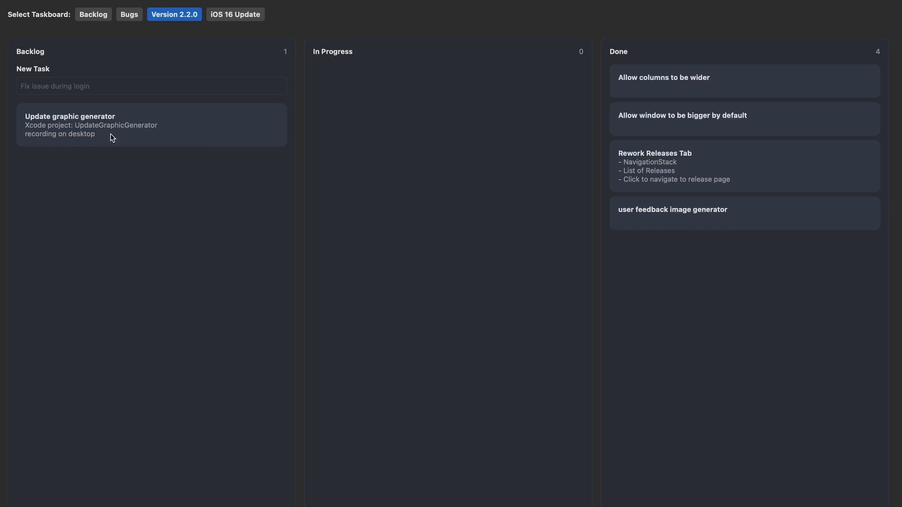
# Open the 'Update graphic generator' task details in LaunchBuddy, then close them
pyautogui.click(151, 125)
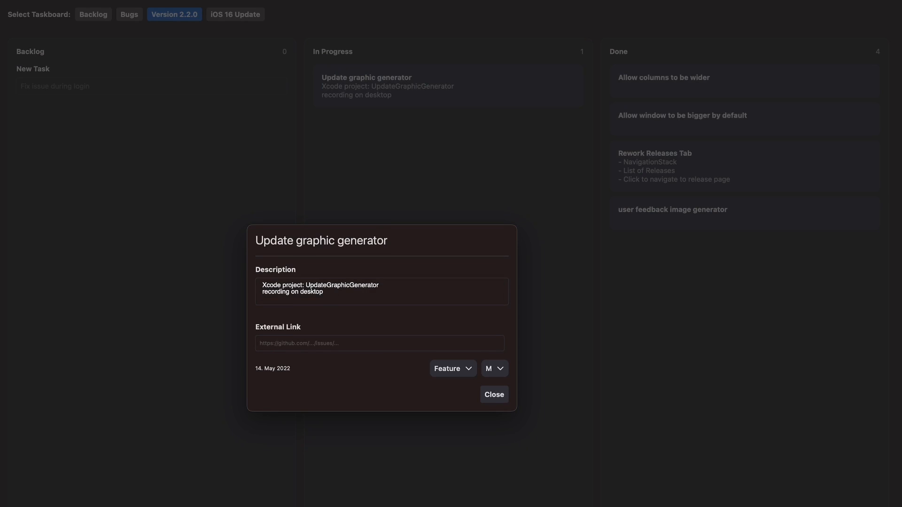
pyautogui.click(493, 395)
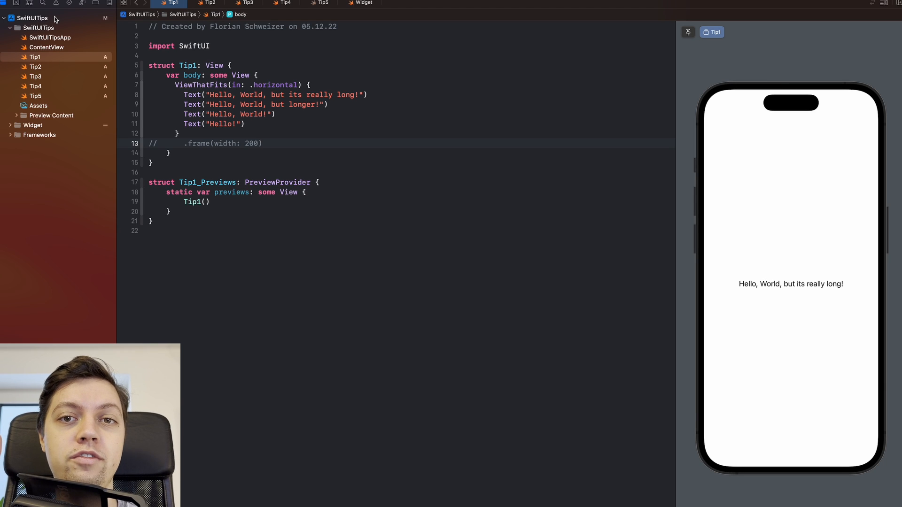
# Uncomment Tip1's .frame(width: 200) line and inspect the long text option in the preview
pyautogui.click(264, 143)
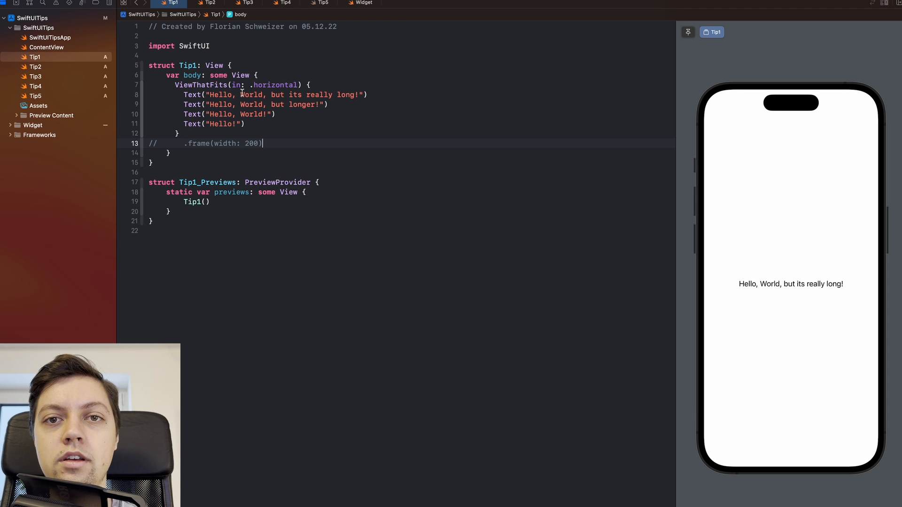
pyautogui.doubleClick(201, 85)
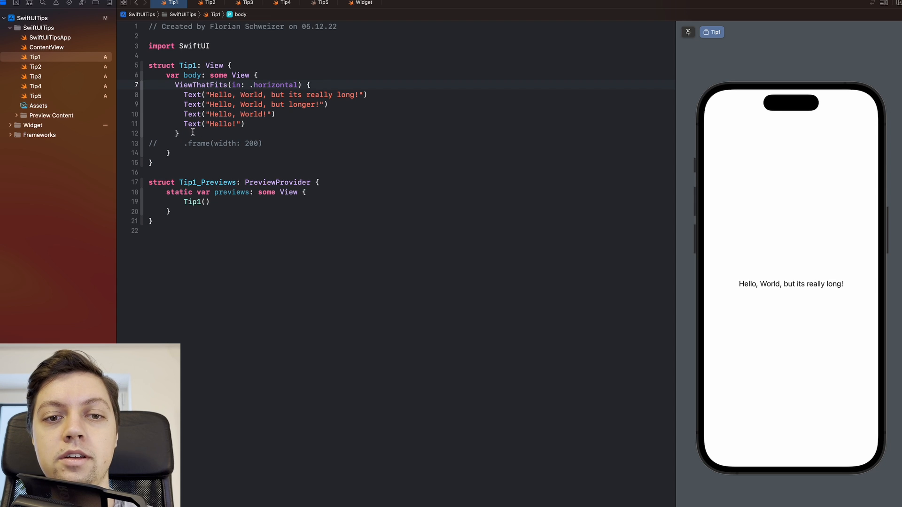
pyautogui.moveTo(184, 95); pyautogui.dragTo(239, 114)
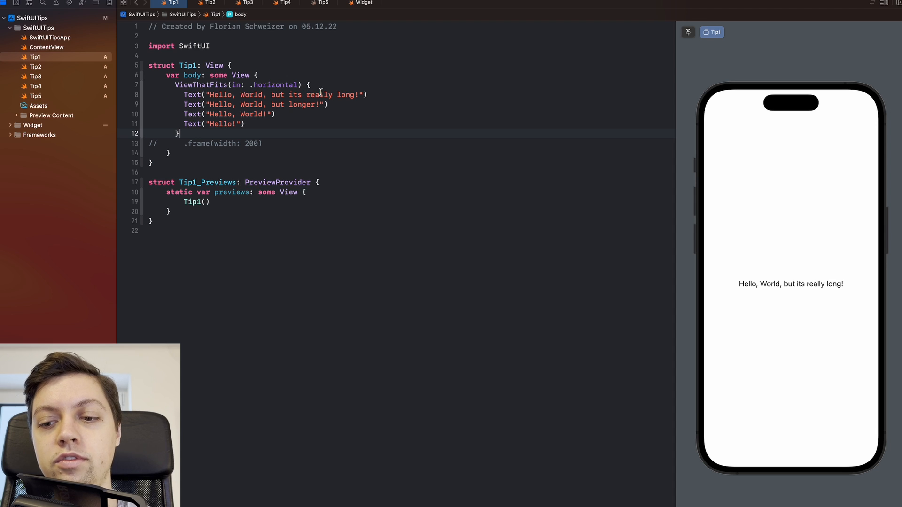
pyautogui.moveTo(702, 350)
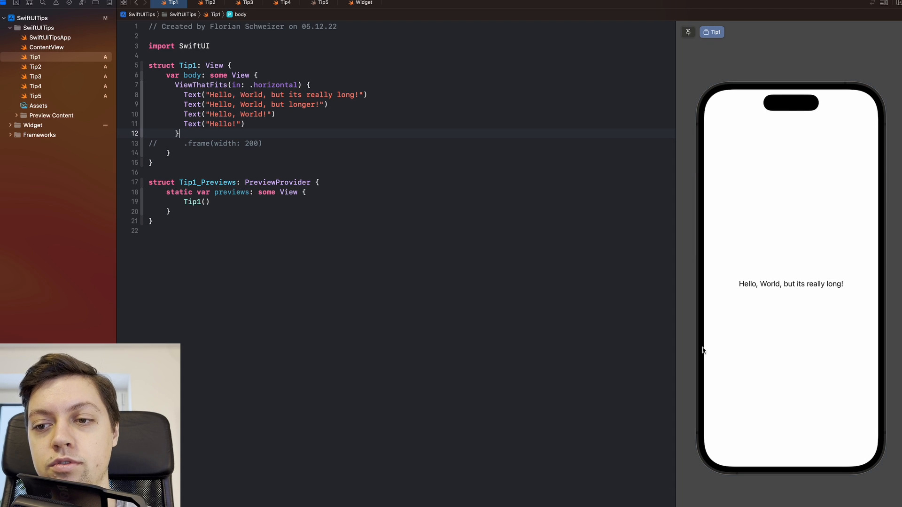
pyautogui.click(790, 284)
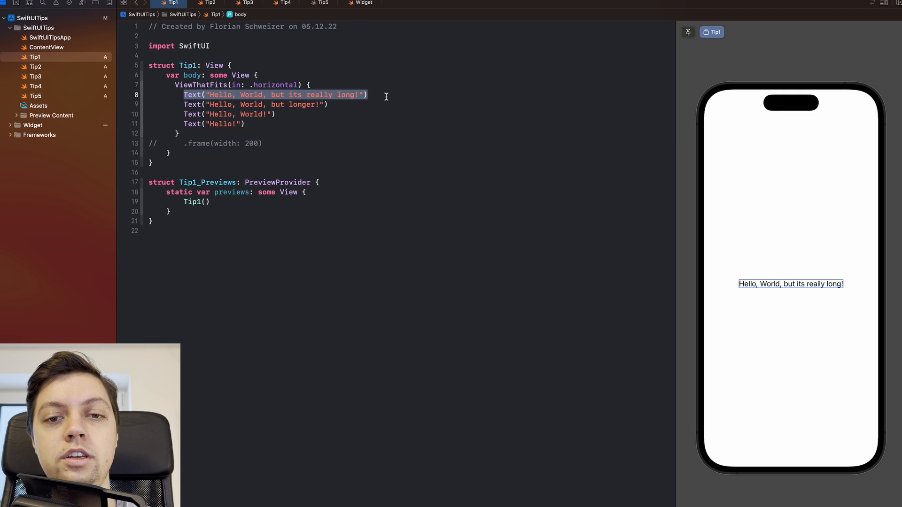
pyautogui.moveTo(374, 94)
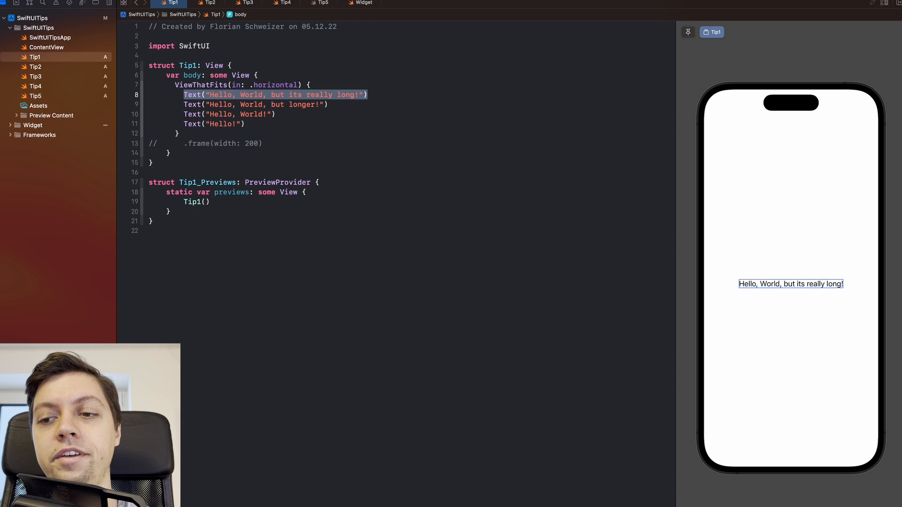
pyautogui.moveTo(827, 304)
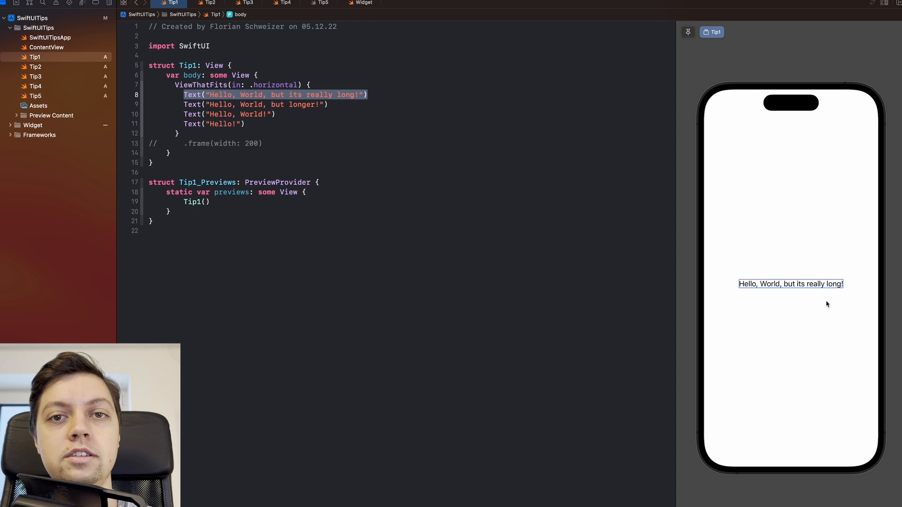
pyautogui.moveTo(518, 217)
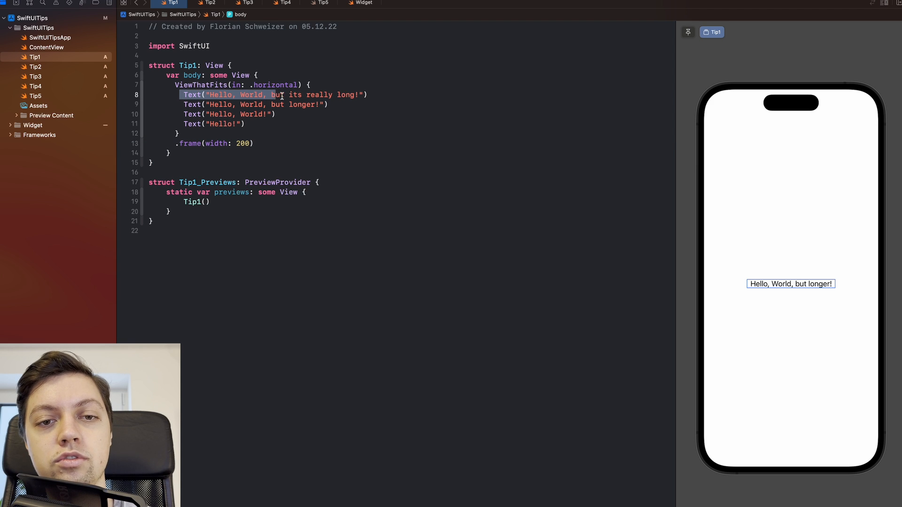
# Change Tip1's frame width from 200 to 75 so the preview shows 'Hello!'
pyautogui.click(388, 95)
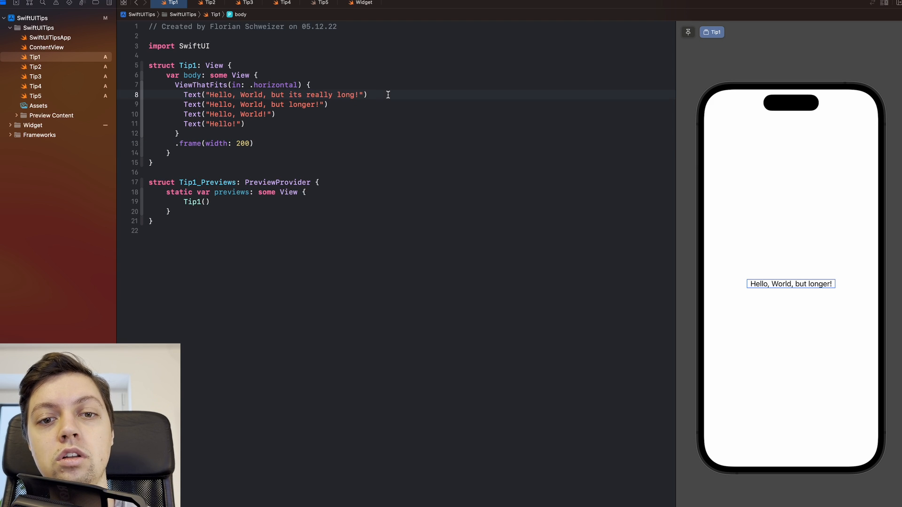
pyautogui.click(182, 143)
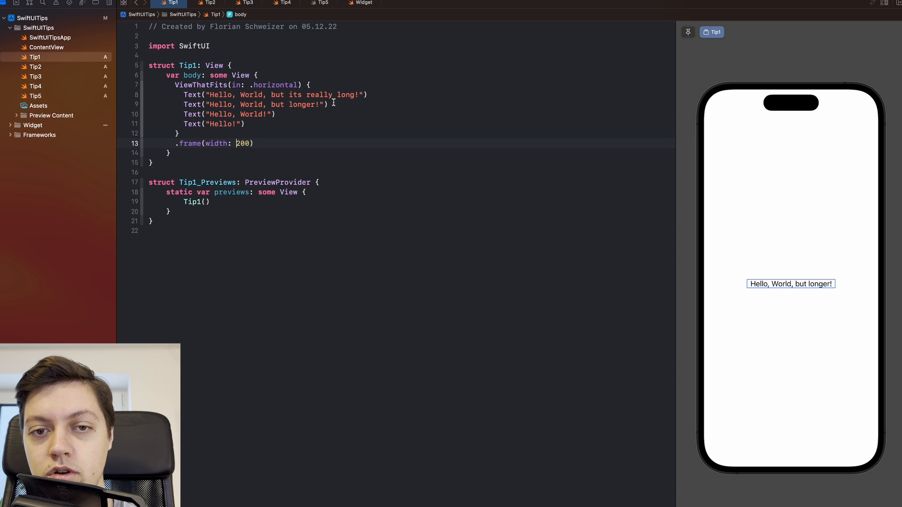
pyautogui.doubleClick(311, 95)
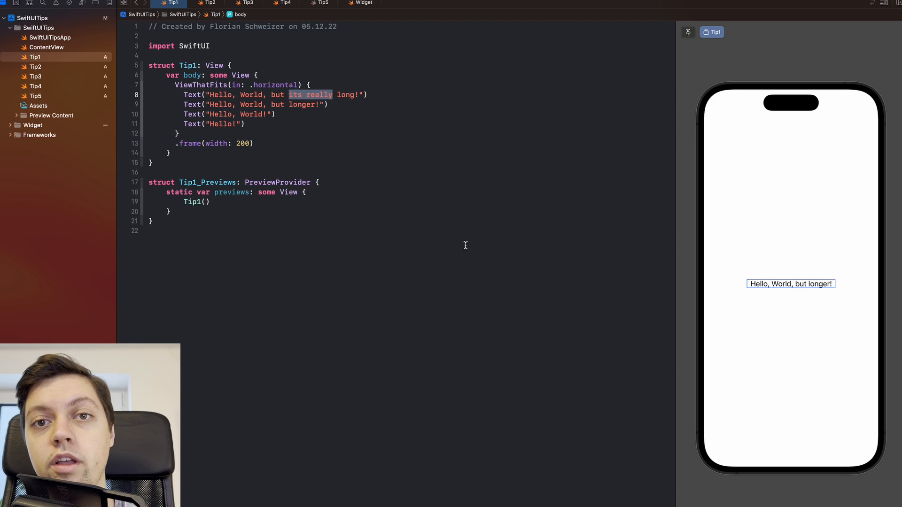
pyautogui.moveTo(843, 277)
pyautogui.write('1')
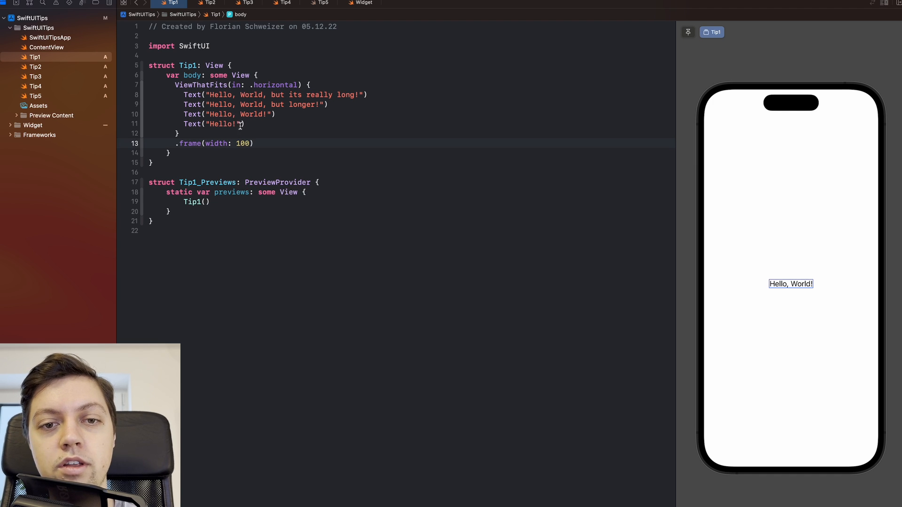
pyautogui.write('7')
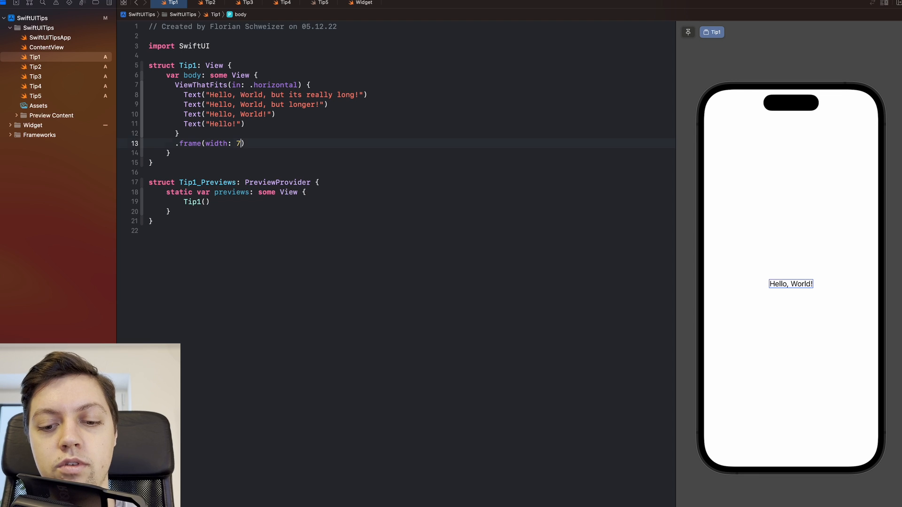
pyautogui.write('5')
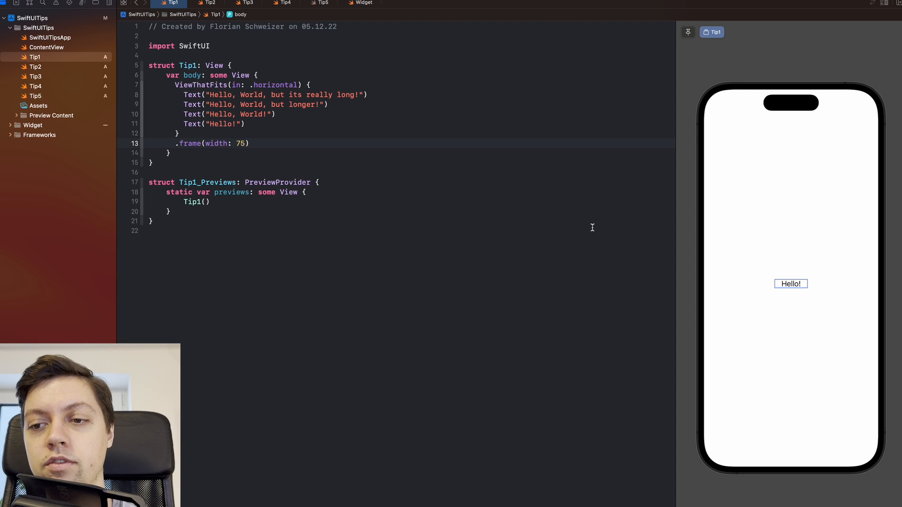
pyautogui.doubleClick(220, 124)
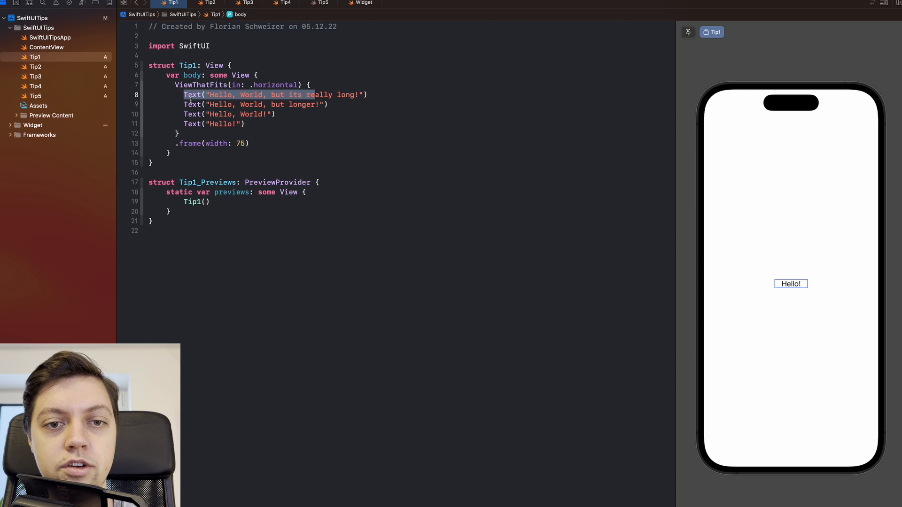
# Reorder the Hello! text line and restore Tip1's frame width to 200
pyautogui.click(246, 124)
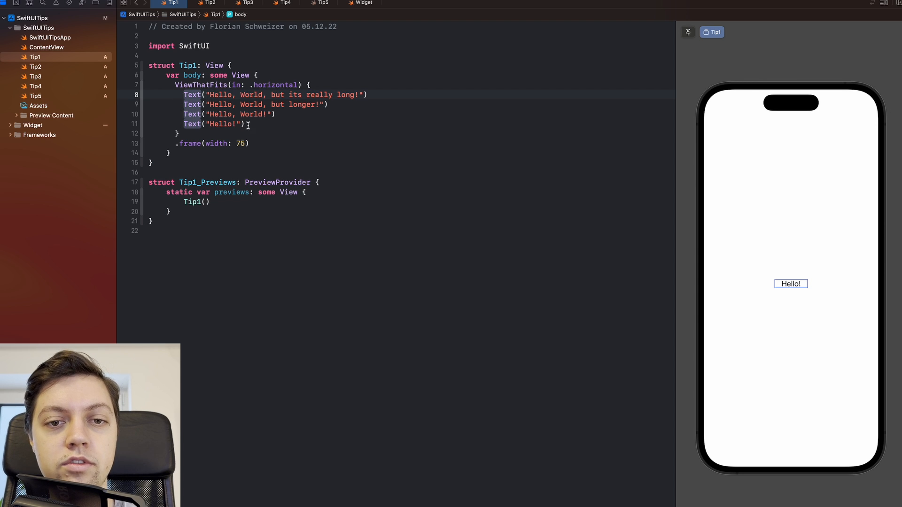
pyautogui.doubleClick(214, 124)
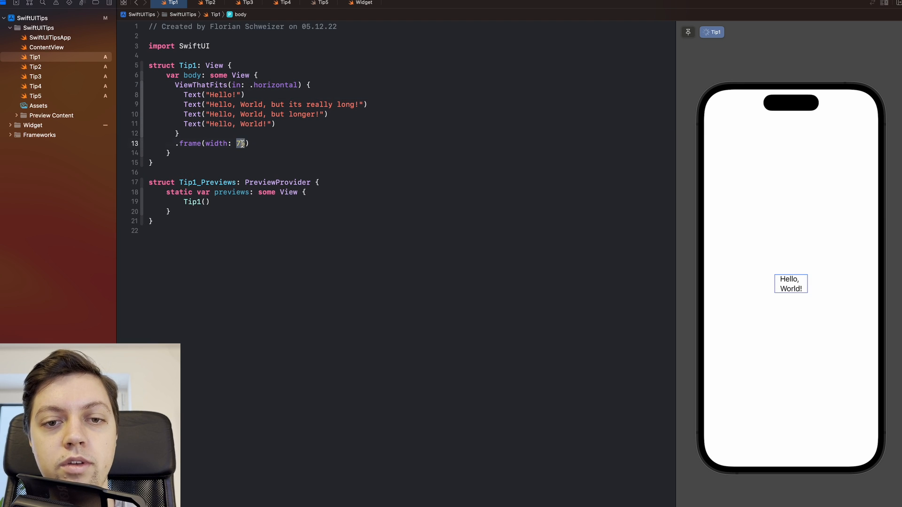
pyautogui.write('200')
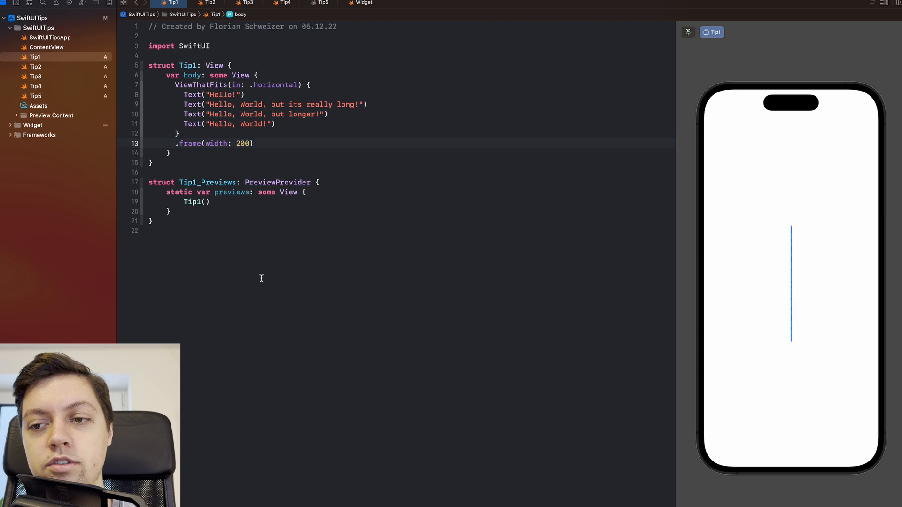
pyautogui.doubleClick(213, 95)
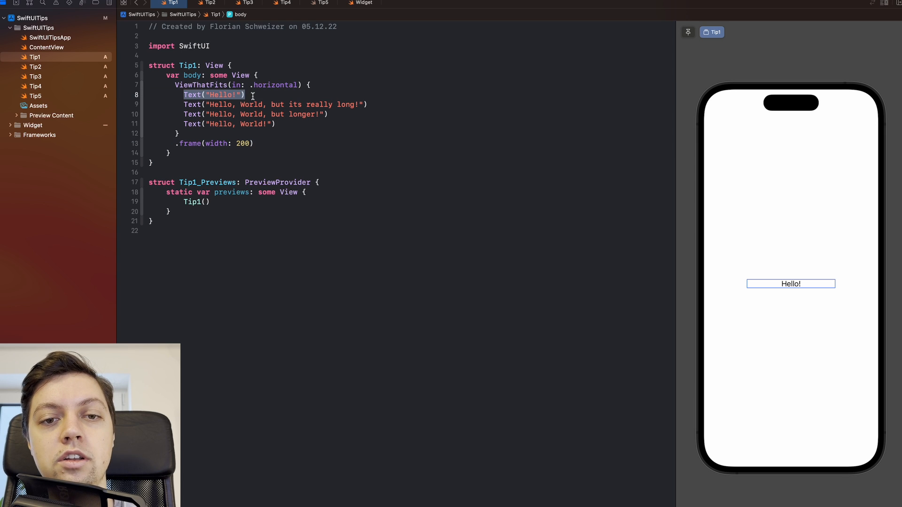
pyautogui.click(246, 95)
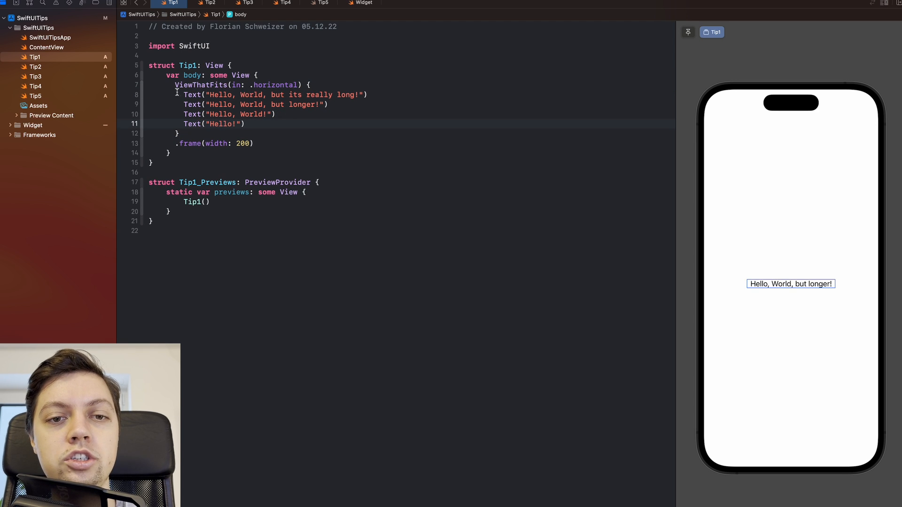
# Replace .horizontal with vertical as Tip1's ViewThatFits(in:) axis
pyautogui.doubleClick(275, 95)
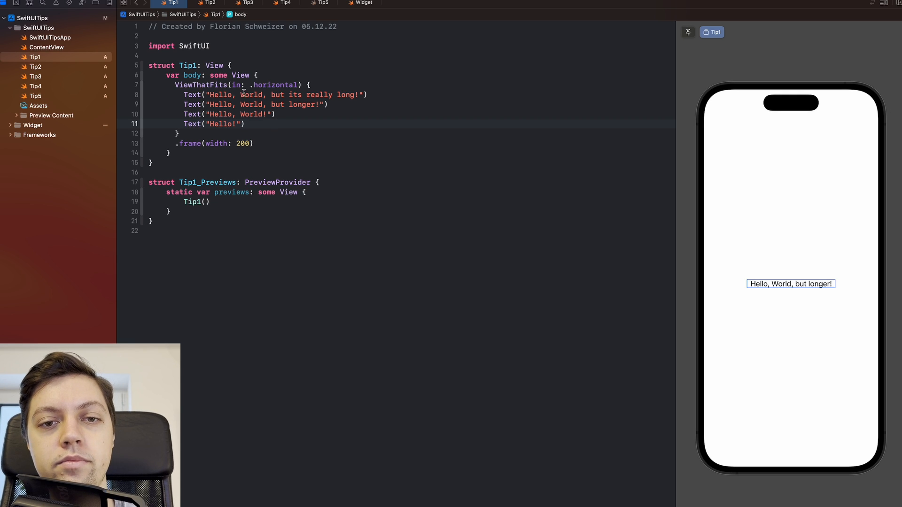
pyautogui.doubleClick(275, 84)
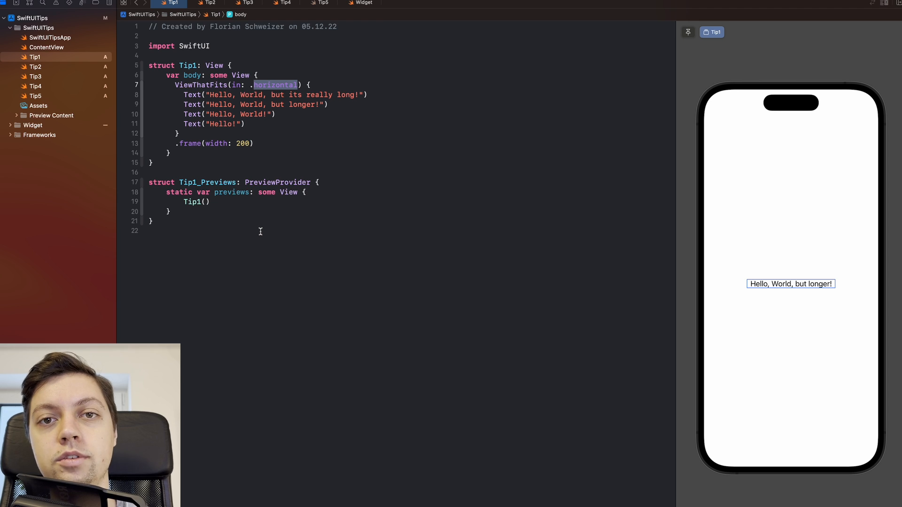
pyautogui.write('vertical')
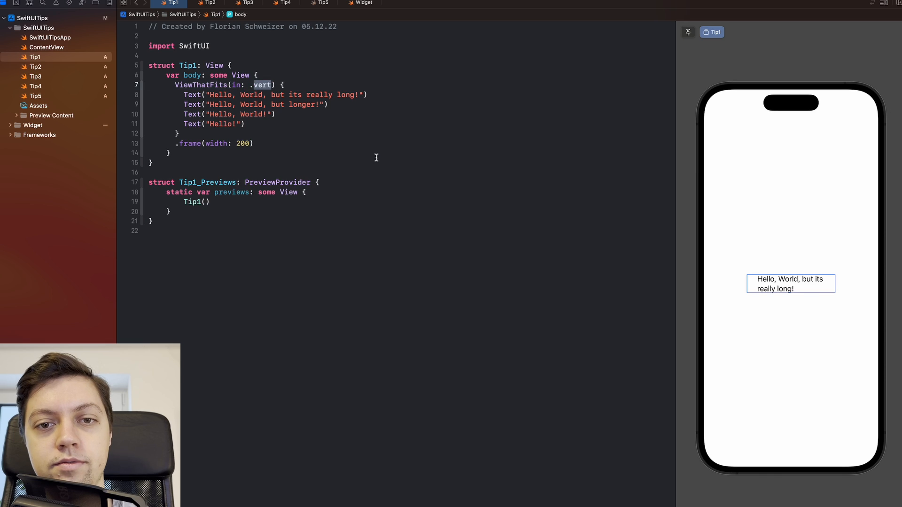
pyautogui.click(210, 3)
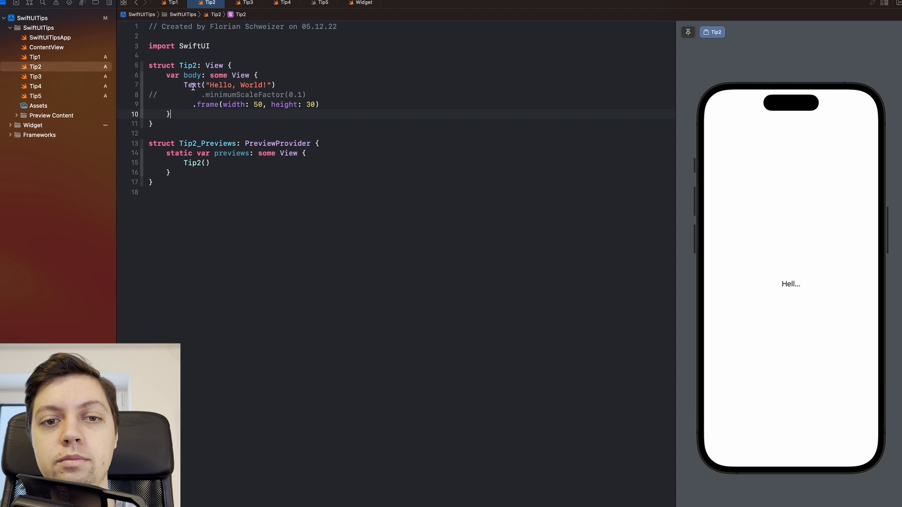
# Open Tip2, whose 50 by 30 frame truncates 'Hello, World!' in the preview
pyautogui.doubleClick(228, 85)
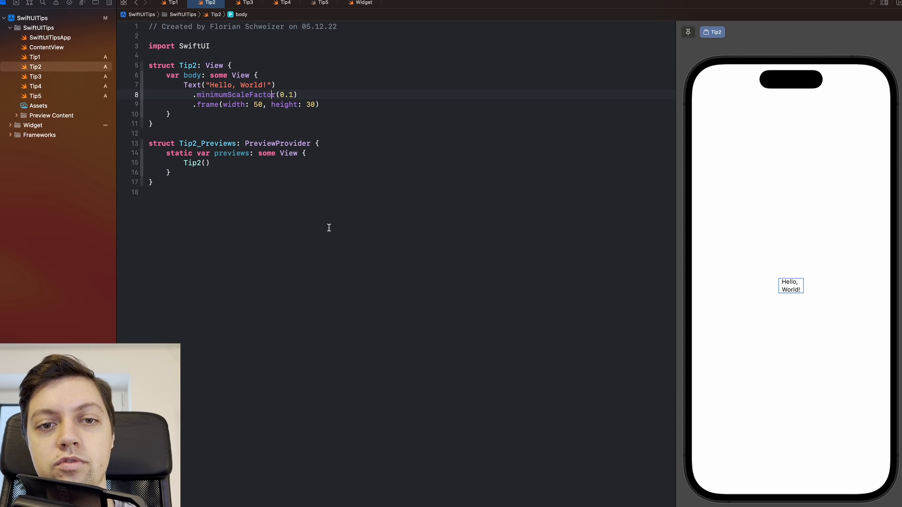
# Uncomment Tip2's .minimumScaleFactor(0.1) line so the full text shrinks to fit
pyautogui.doubleClick(286, 94)
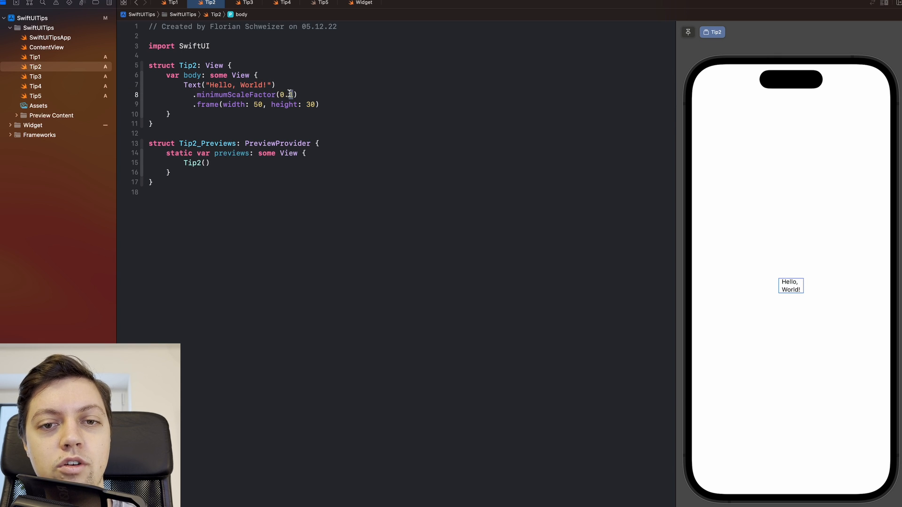
pyautogui.moveTo(323, 108)
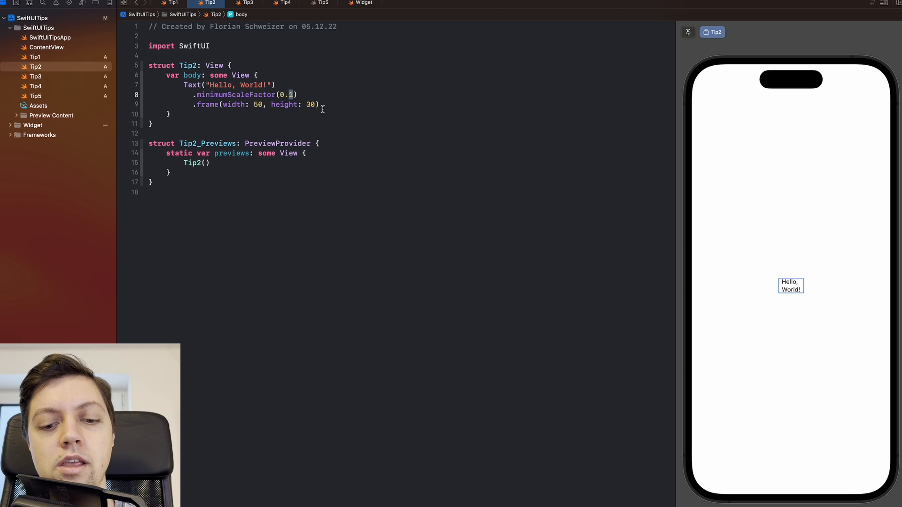
pyautogui.click(185, 84)
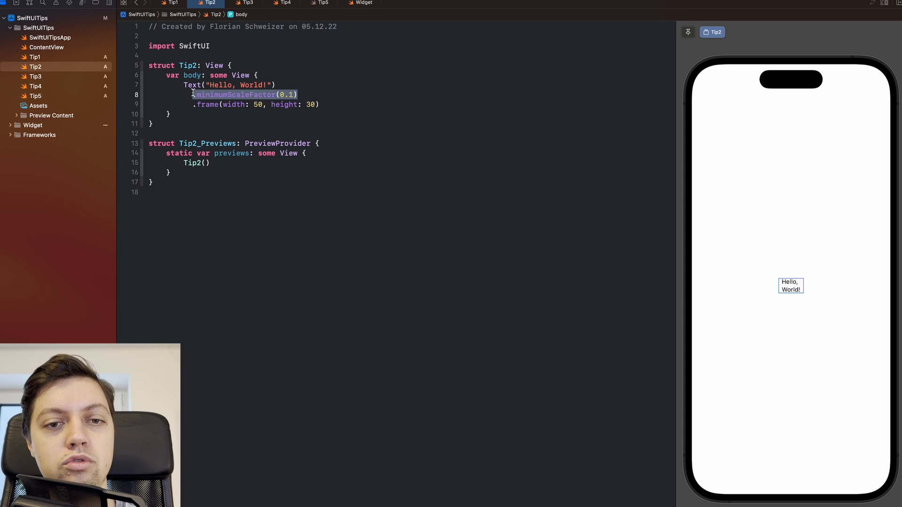
pyautogui.click(299, 94)
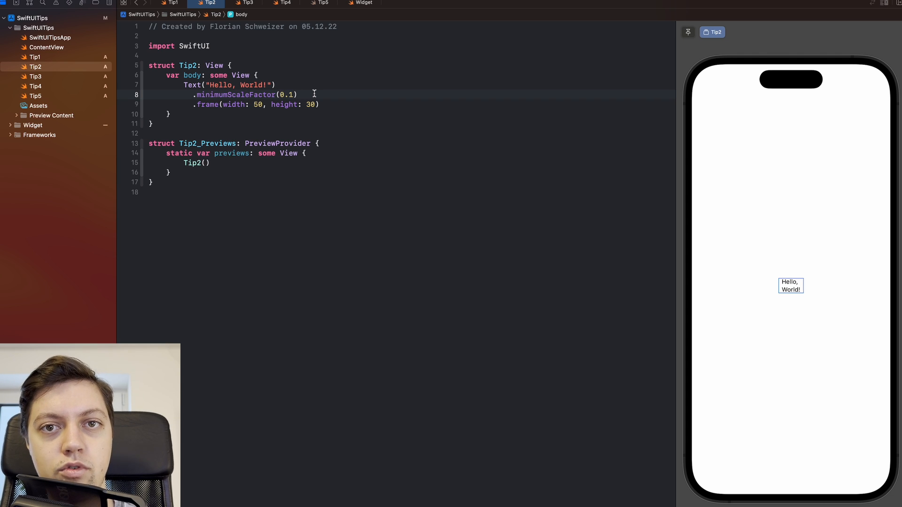
pyautogui.click(247, 3)
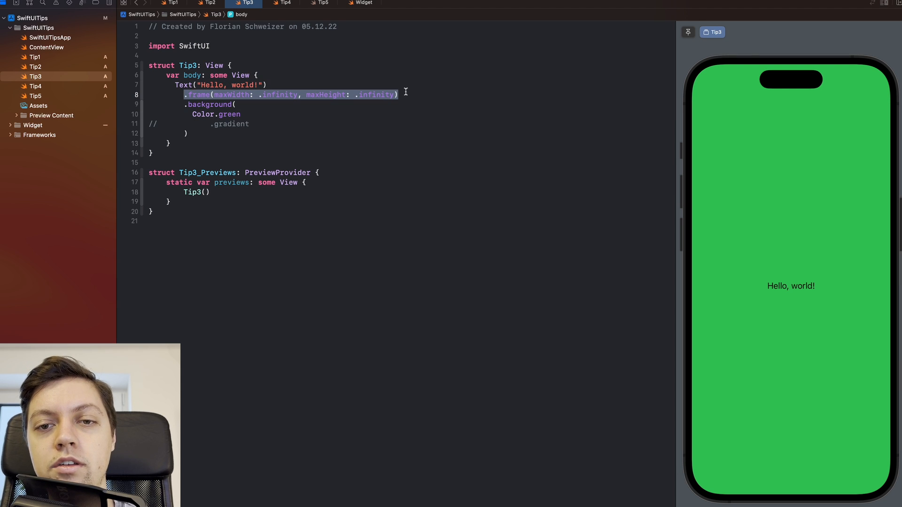
pyautogui.moveTo(323, 99)
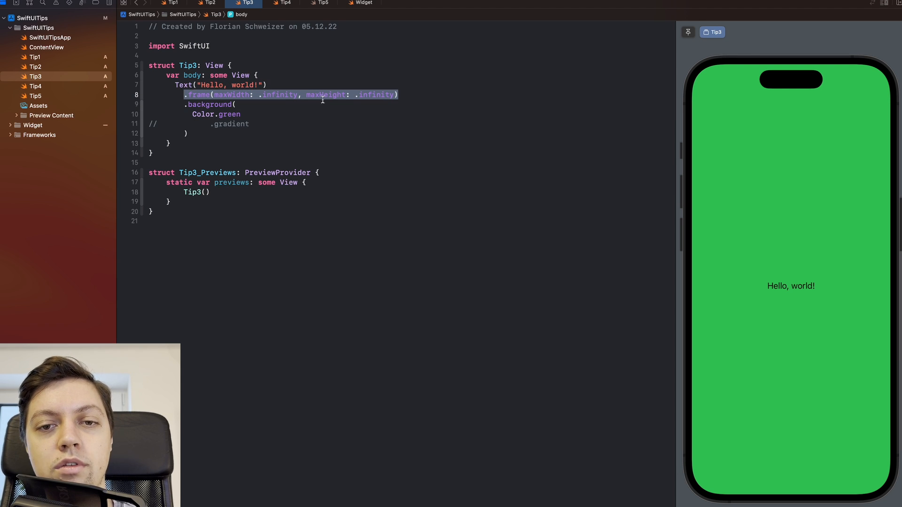
pyautogui.moveTo(200, 94)
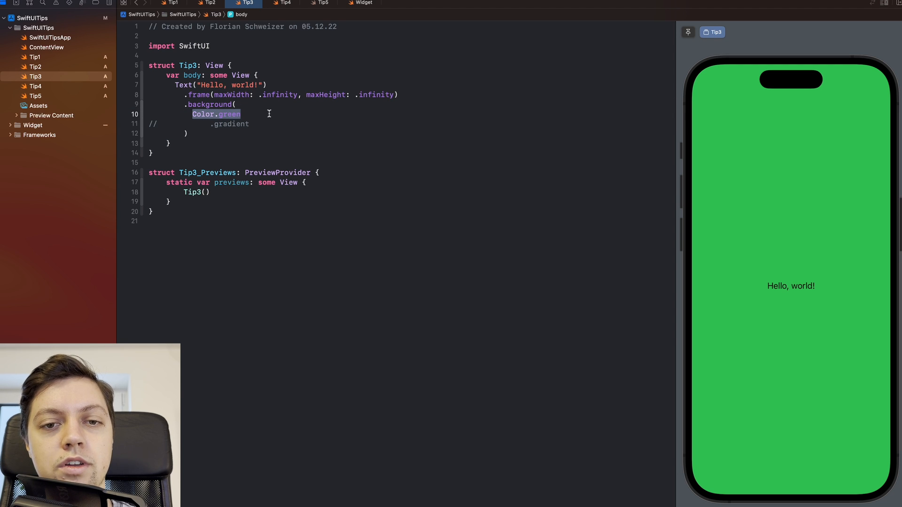
pyautogui.moveTo(789, 311)
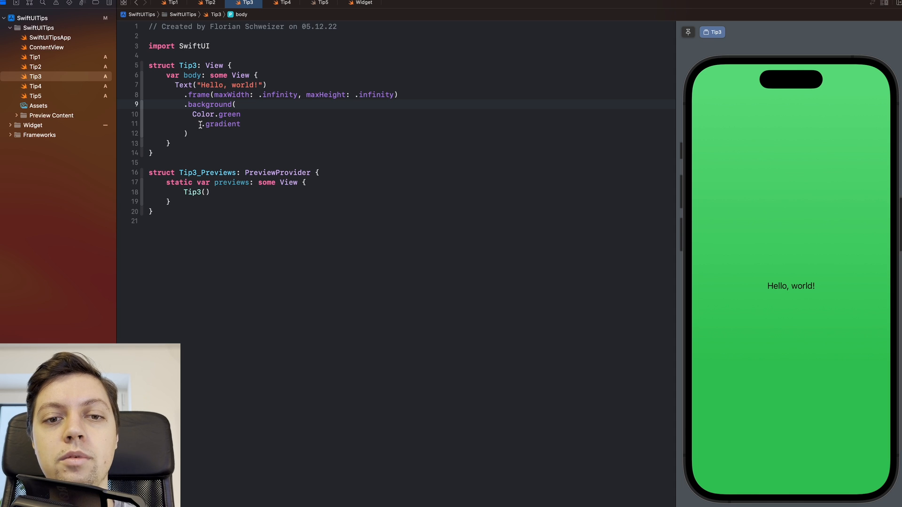
# Inspect the gradient modifier in the code, then switch to the Tip4 file
pyautogui.doubleClick(221, 124)
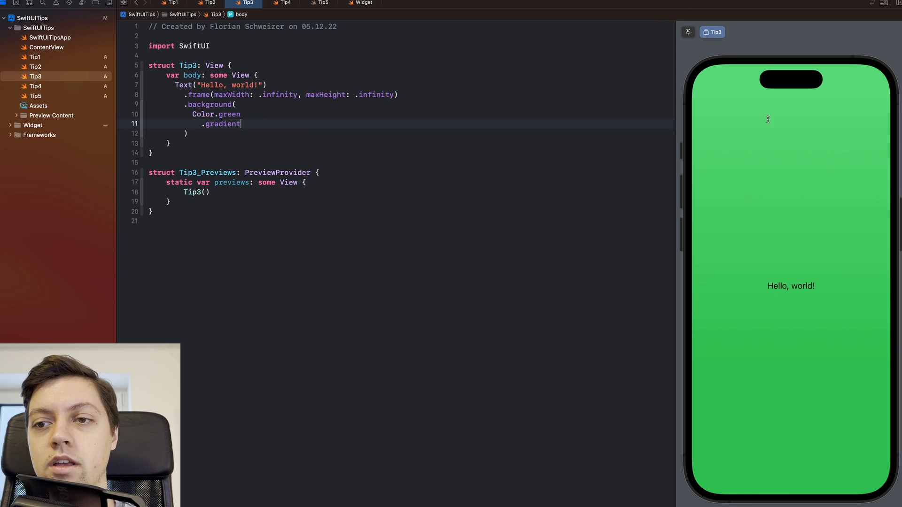
pyautogui.moveTo(733, 478)
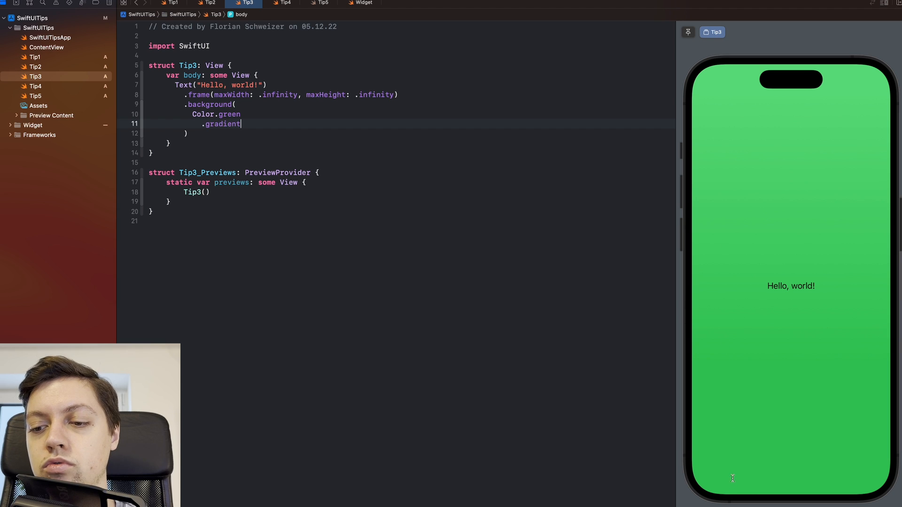
pyautogui.moveTo(740, 84)
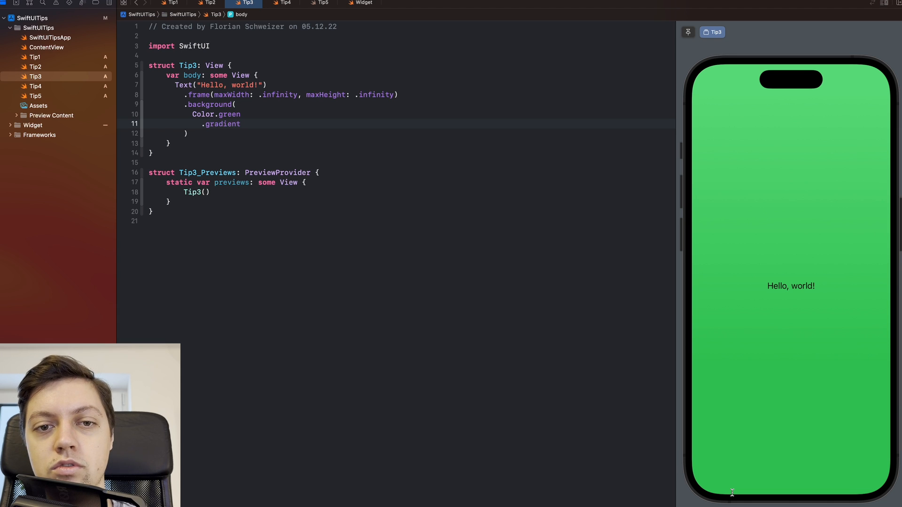
pyautogui.click(241, 124)
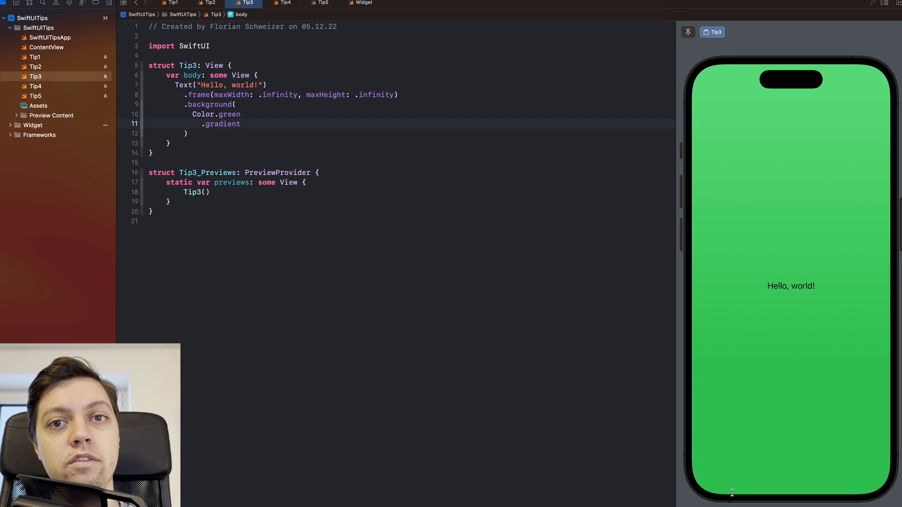
pyautogui.click(282, 3)
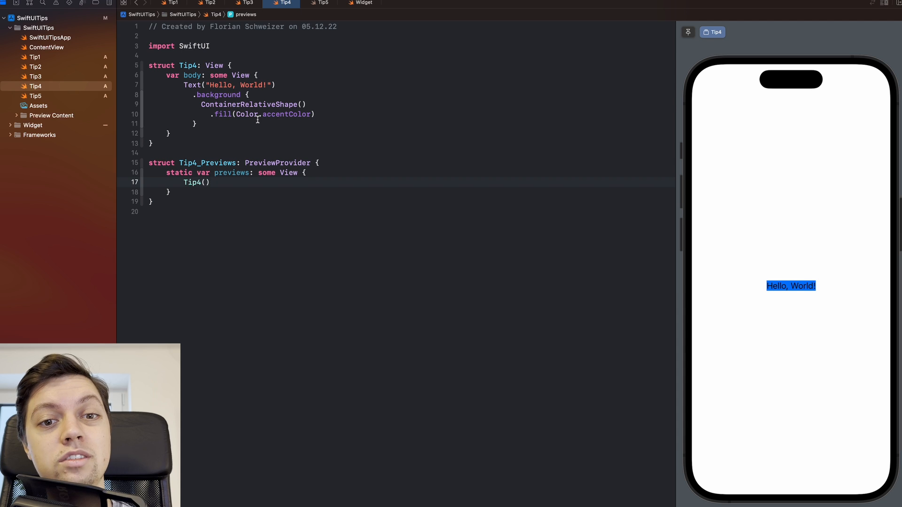
# Highlight Tip4's ContainerRelativeShape() background call, then switch to the Widget file
pyautogui.click(210, 182)
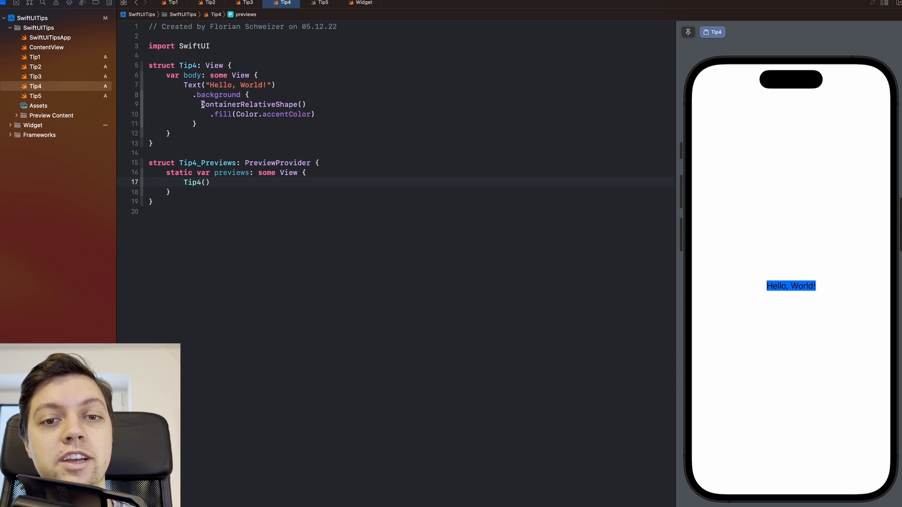
pyautogui.click(302, 104)
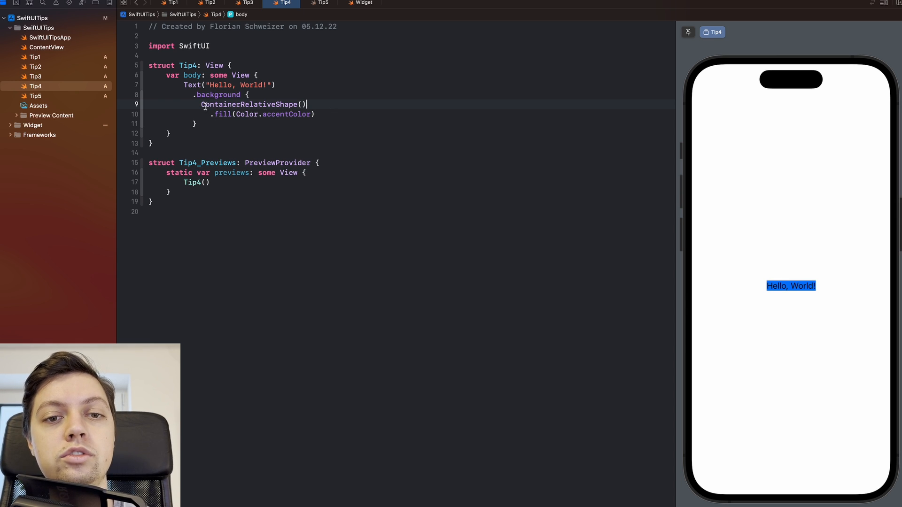
pyautogui.doubleClick(254, 104)
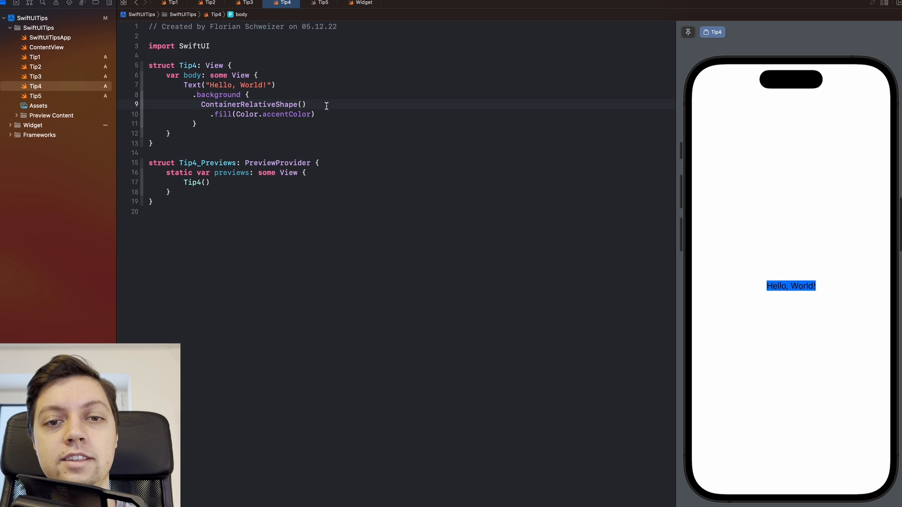
pyautogui.moveTo(700, 136)
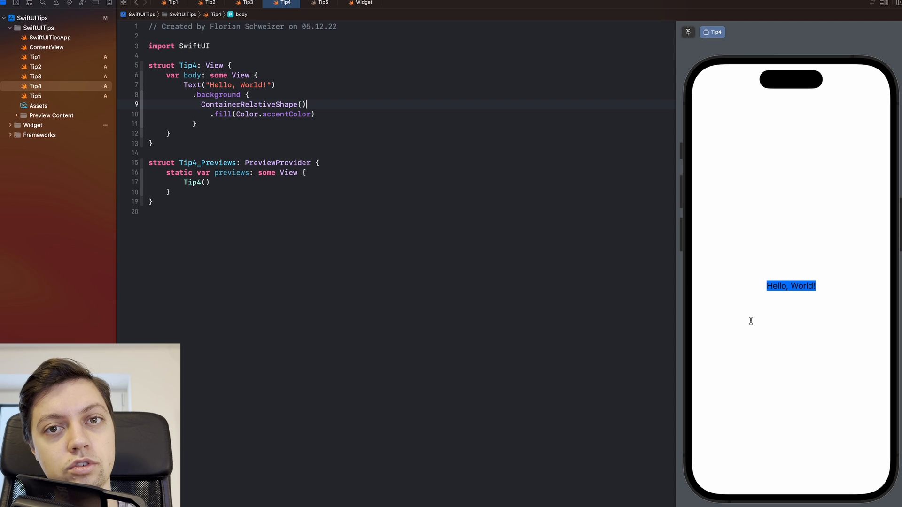
pyautogui.moveTo(680, 314)
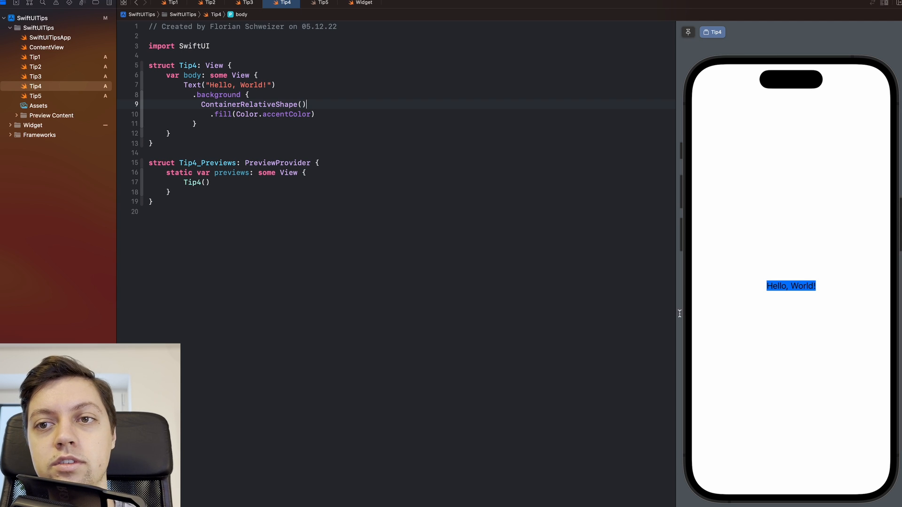
pyautogui.moveTo(484, 299)
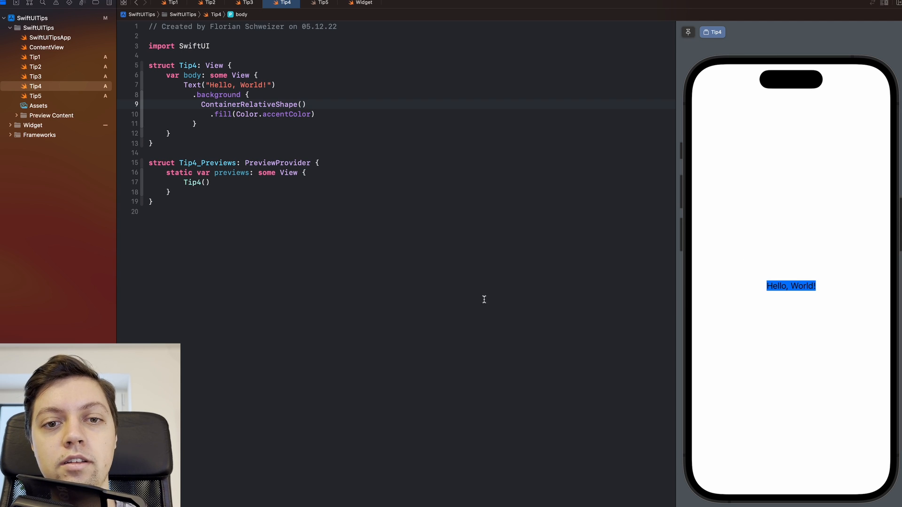
pyautogui.doubleClick(253, 104)
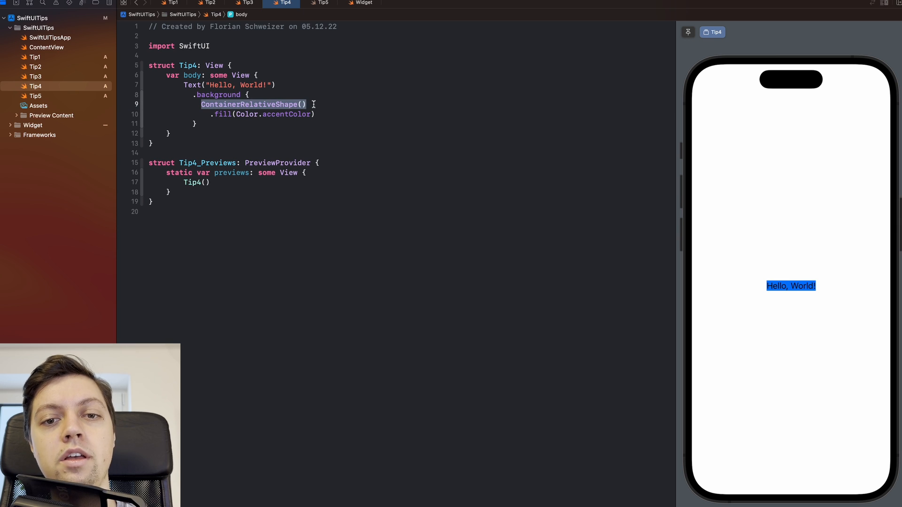
pyautogui.click(200, 105)
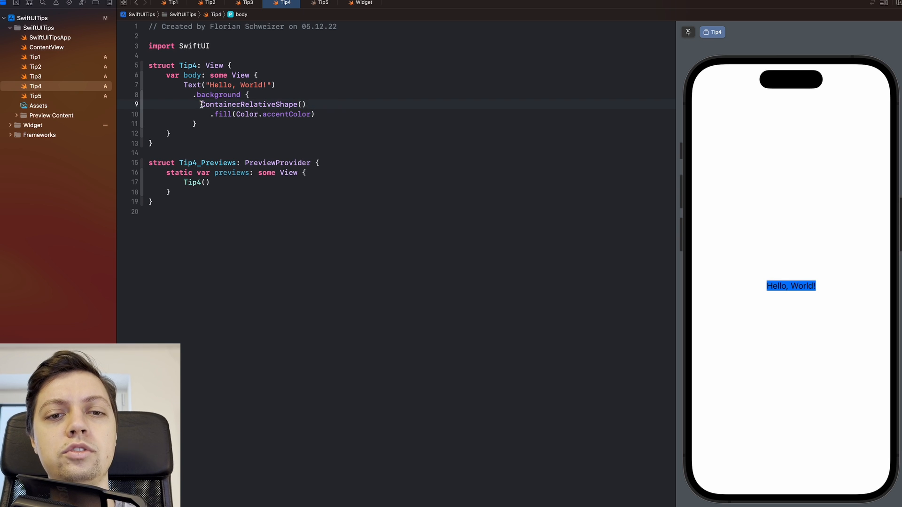
pyautogui.click(304, 104)
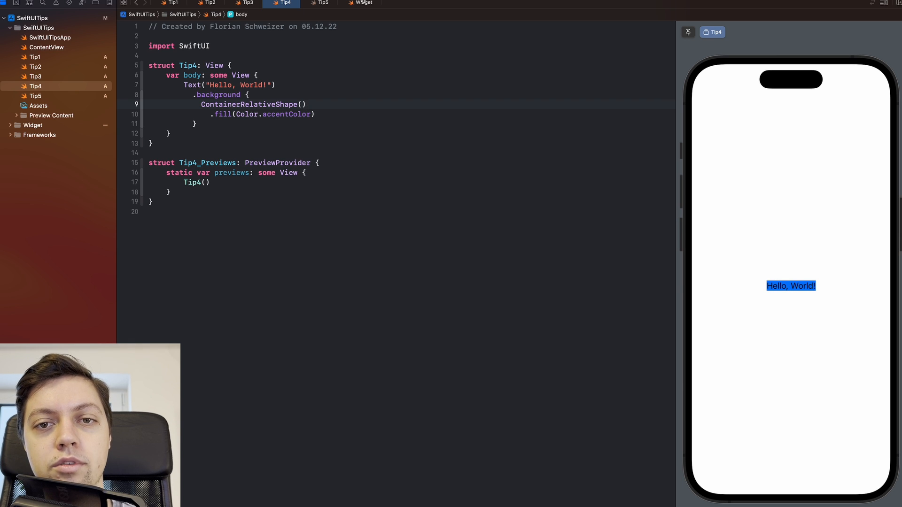
pyautogui.click(364, 3)
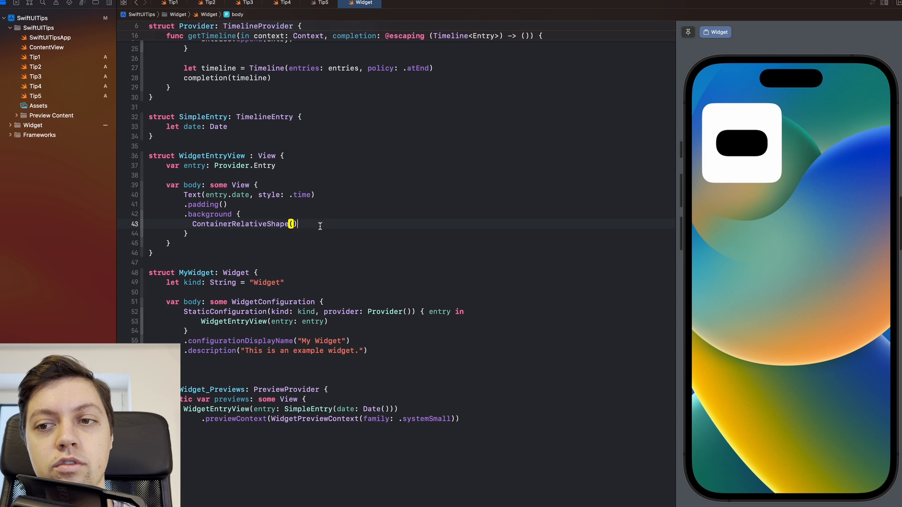
pyautogui.moveTo(723, 159)
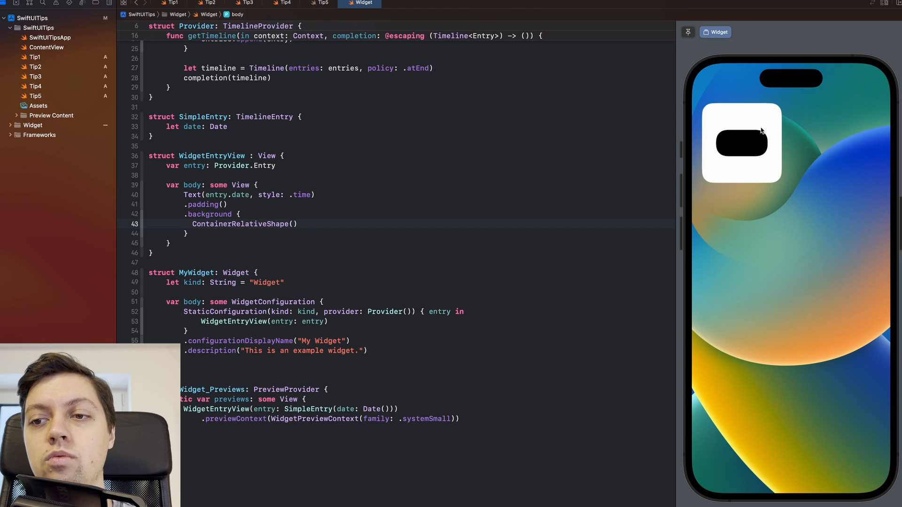
pyautogui.moveTo(776, 103)
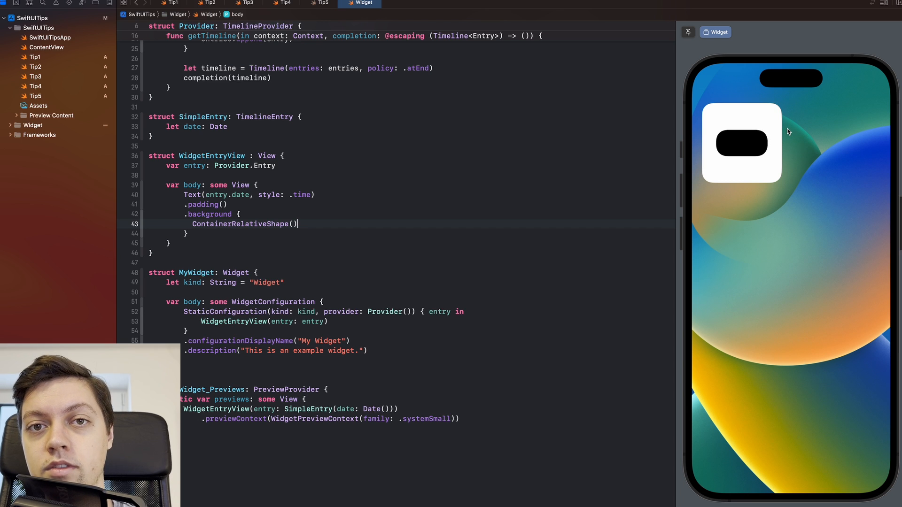
pyautogui.moveTo(726, 135)
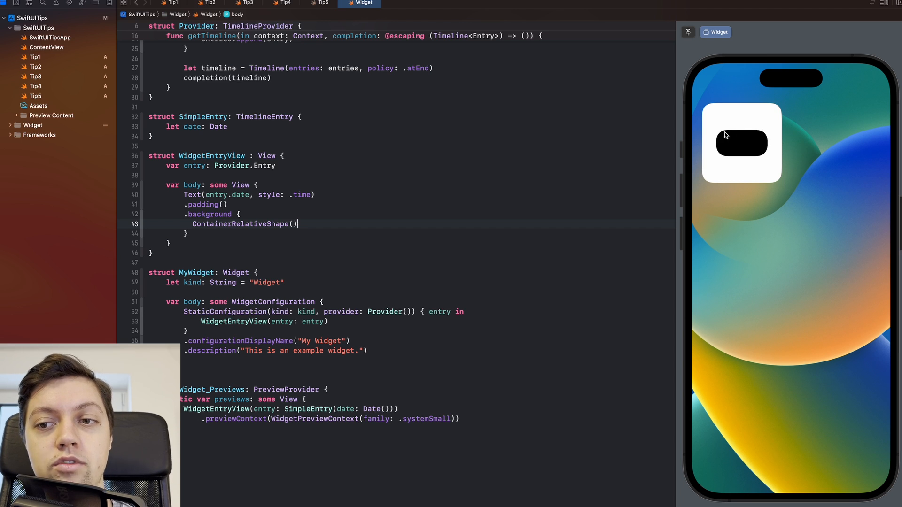
pyautogui.moveTo(796, 193)
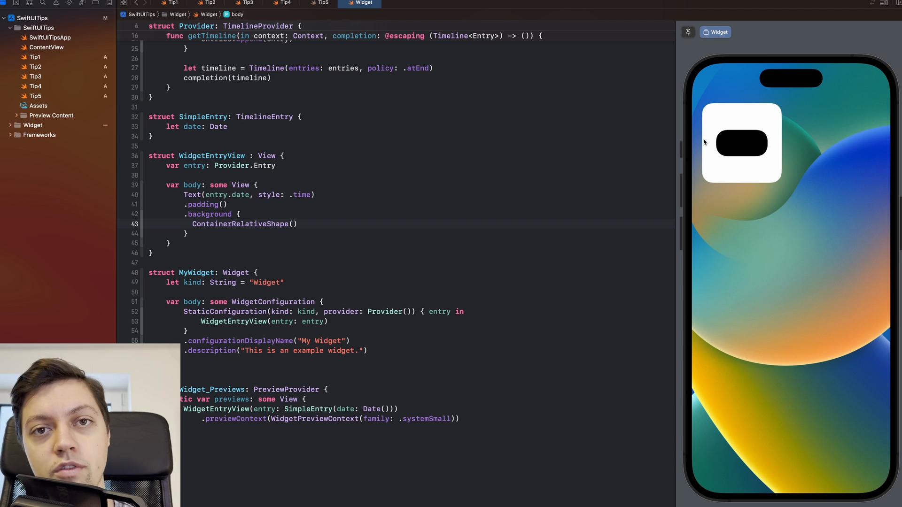
# Review the widget preview's rounded shape and switch to the Tip5 file
pyautogui.click(298, 224)
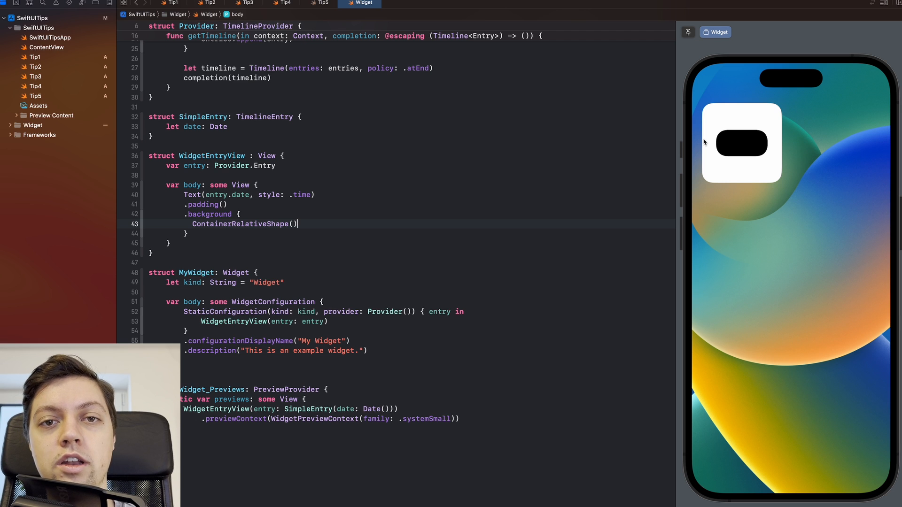
pyautogui.click(319, 3)
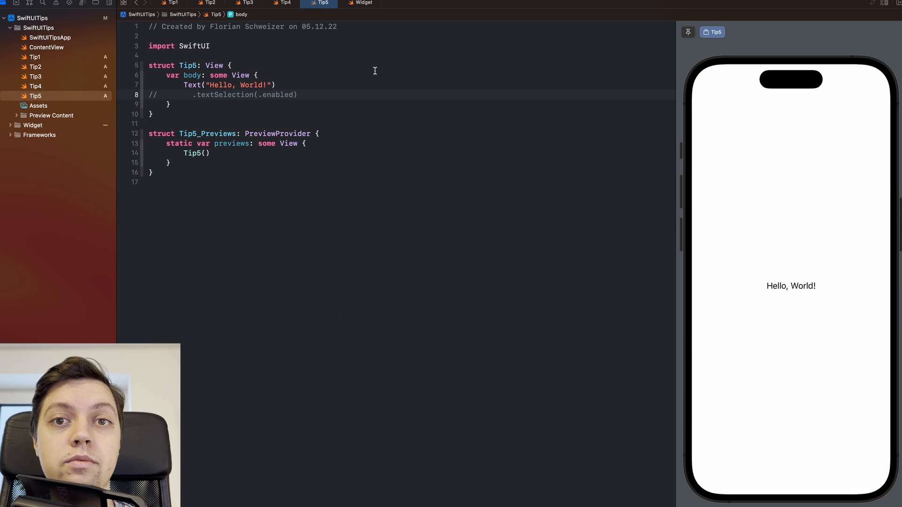
# Select the Hello, World! Text line in Tip5 to prepare enabling text selection
pyautogui.click(298, 94)
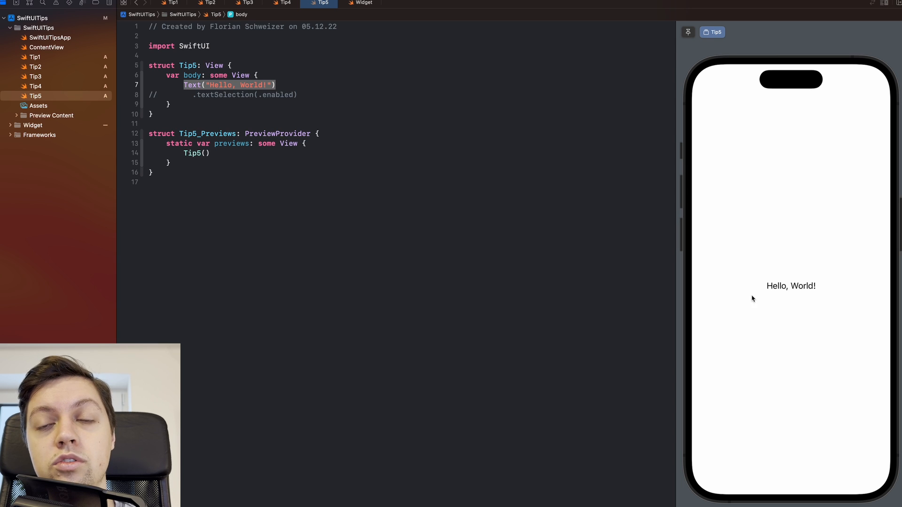
pyautogui.moveTo(787, 286)
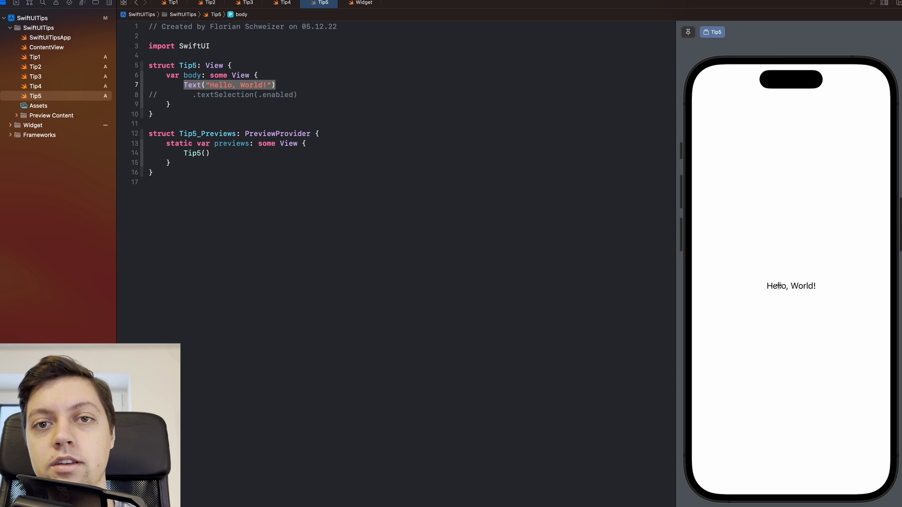
pyautogui.moveTo(758, 276)
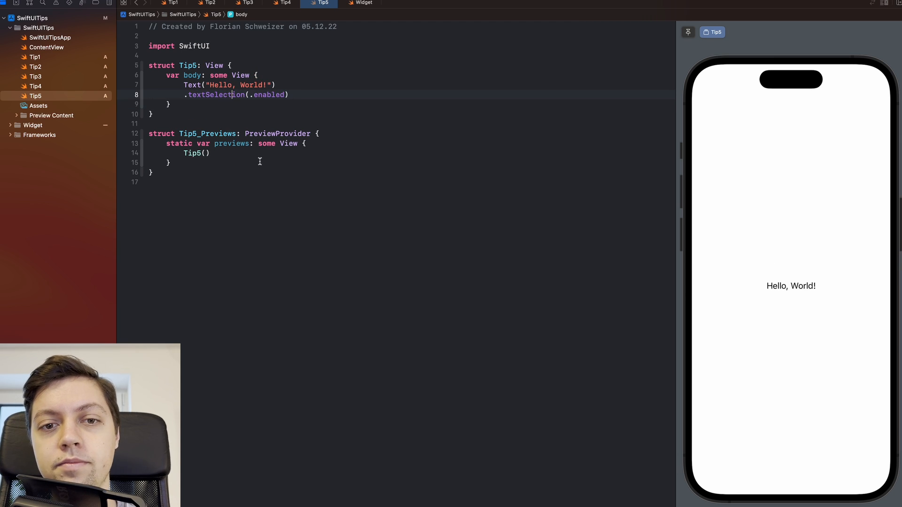
pyautogui.doubleClick(215, 95)
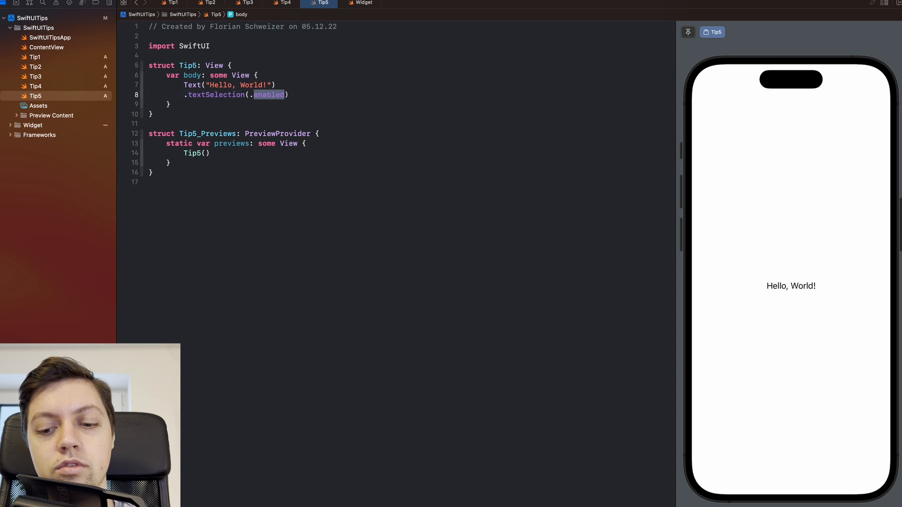
pyautogui.write('disabled')
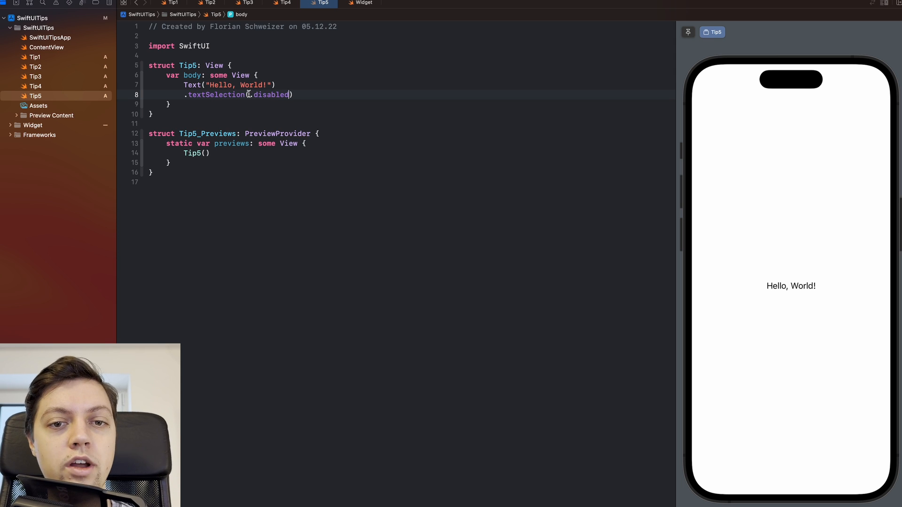
pyautogui.write('enabled')
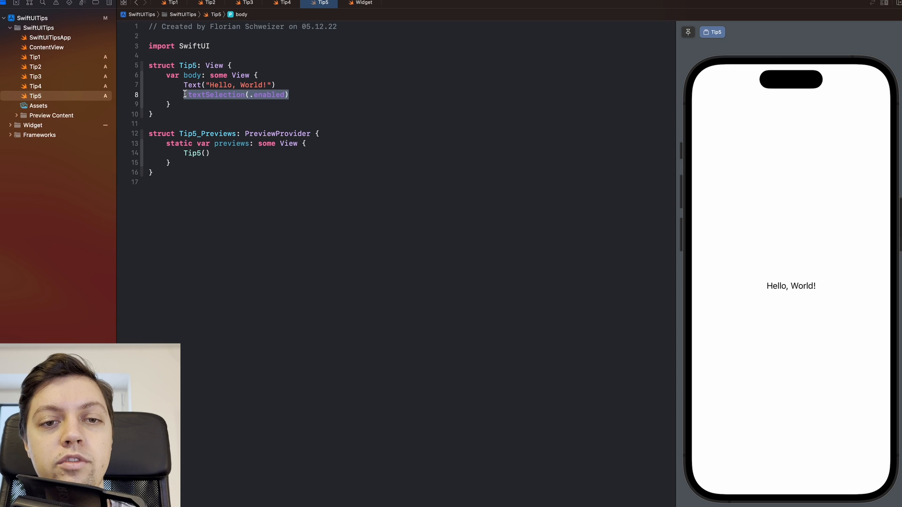
pyautogui.click(290, 95)
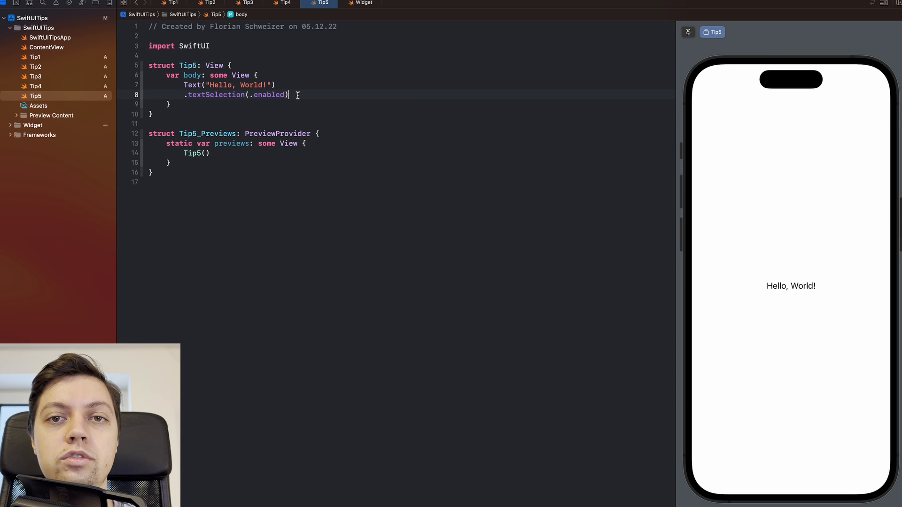